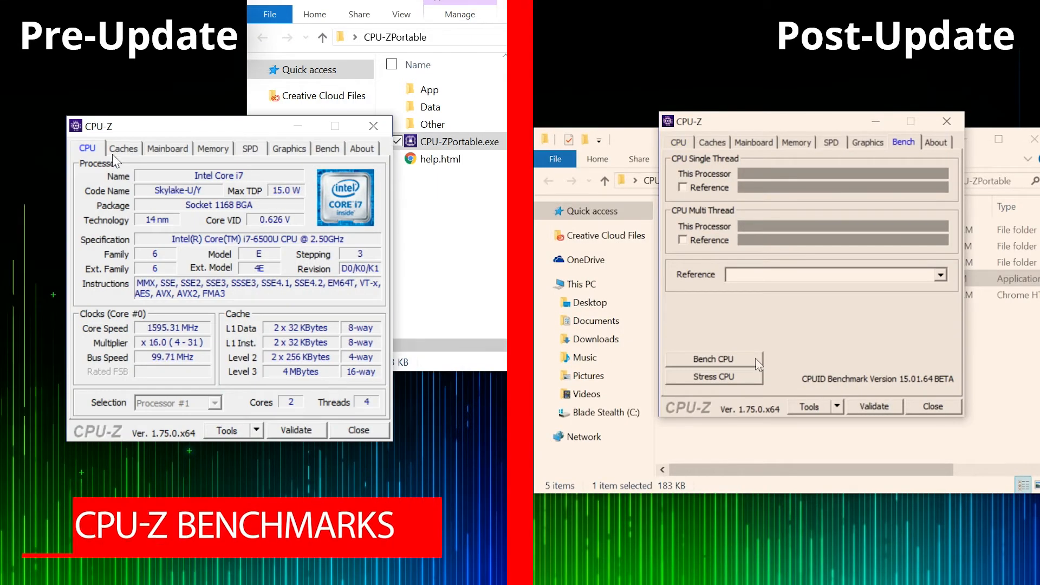
Start the Bench CPU run on the post-update system, then on the pre-update system
left_click(714, 359)
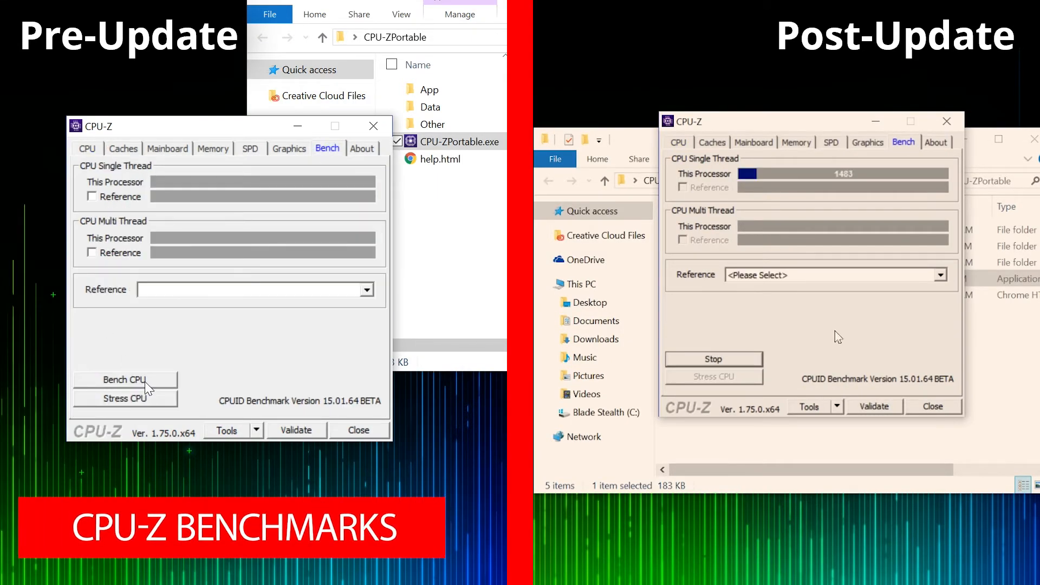
left_click(124, 379)
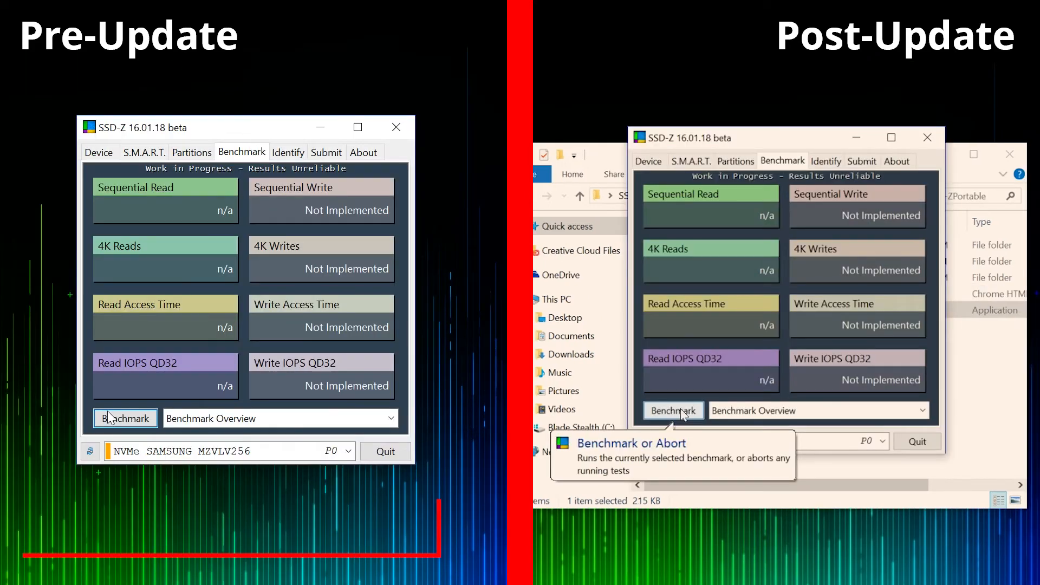
Start SSD-Z's Benchmark Overview run on the pre-update system's drive
left_click(125, 418)
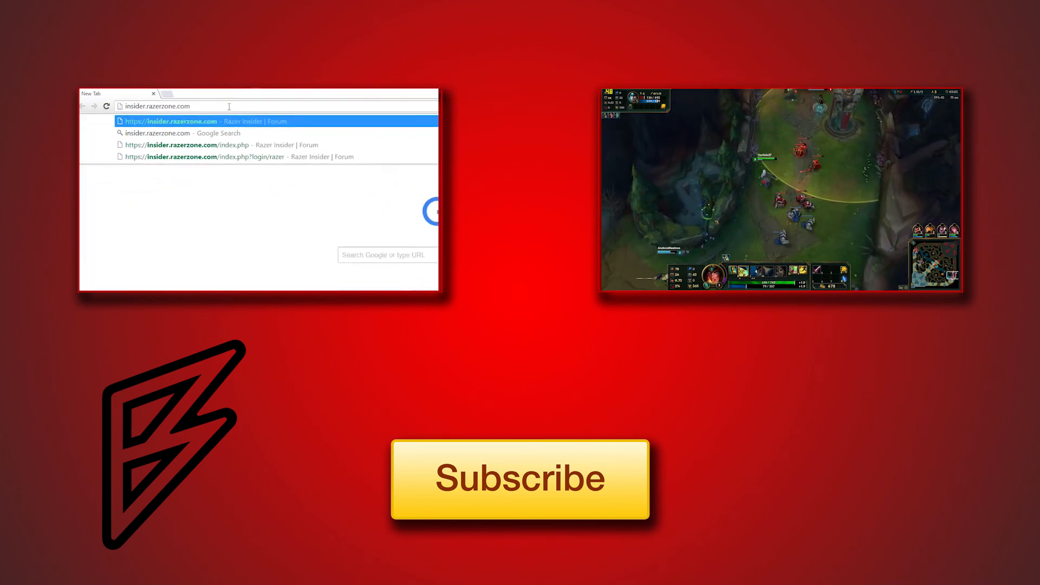
Load the Razer Insider forum page in the outro's browser clip beside the gameplay clip
left_click(171, 120)
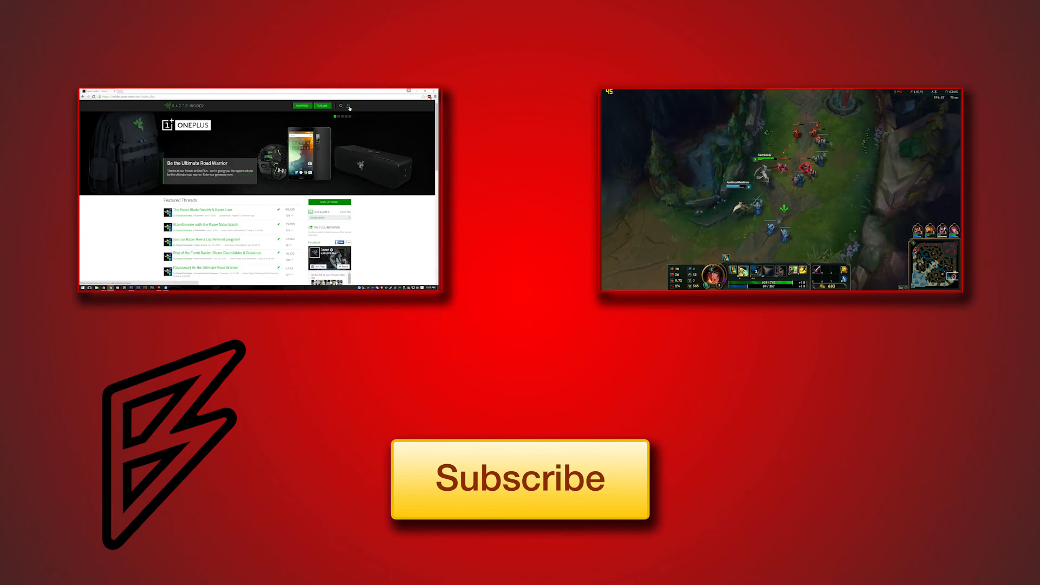